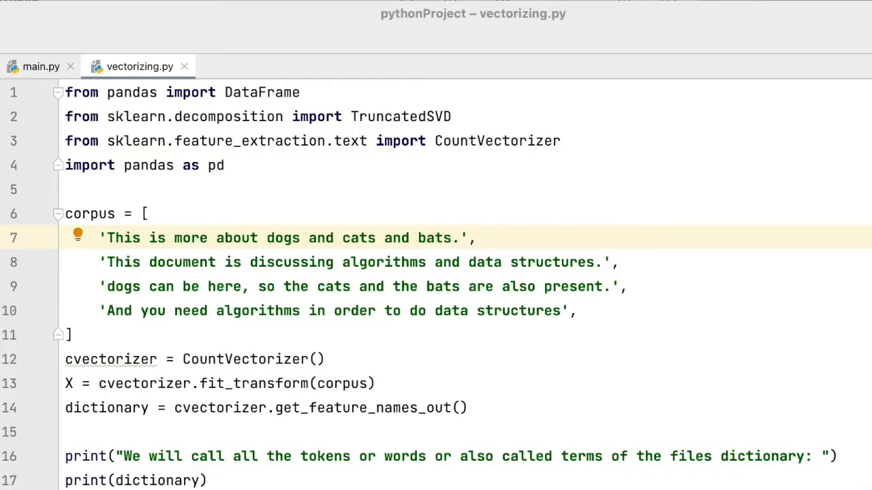
mouse_move(148, 248)
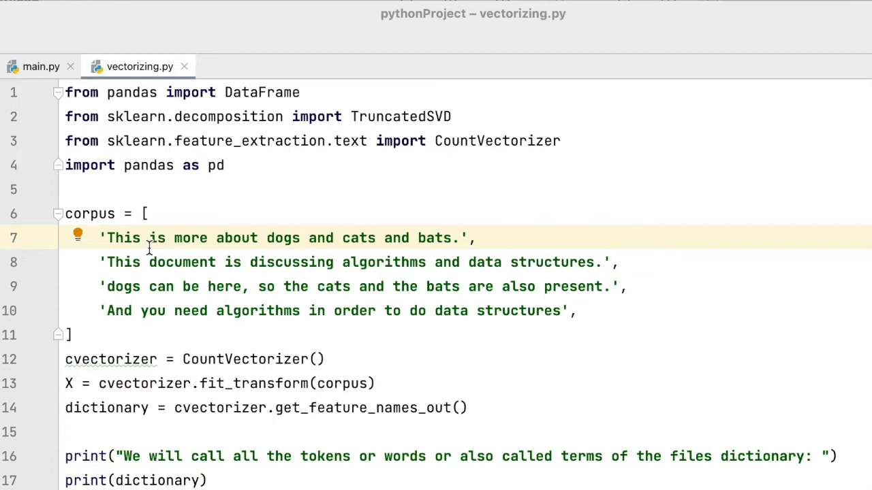
Highlight and deselect corpus sentences in vectorizing.py while reviewing the document-term matrix output.
drag(106, 238, 575, 310)
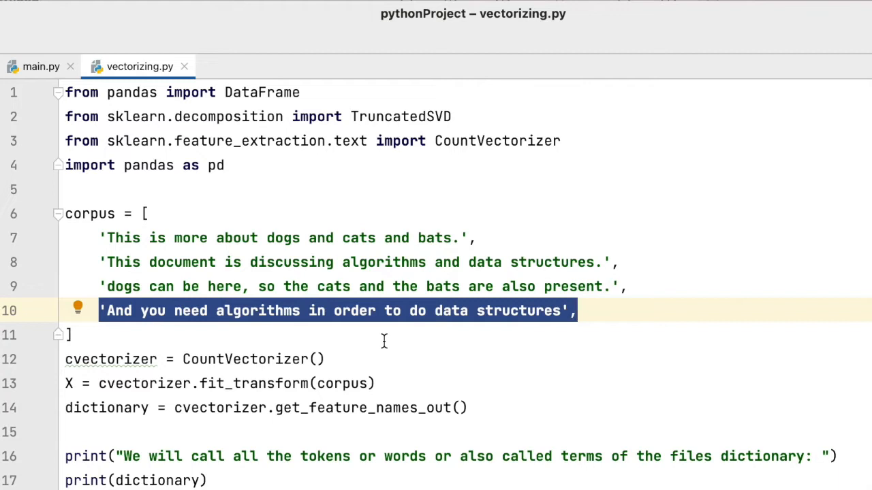
click(383, 341)
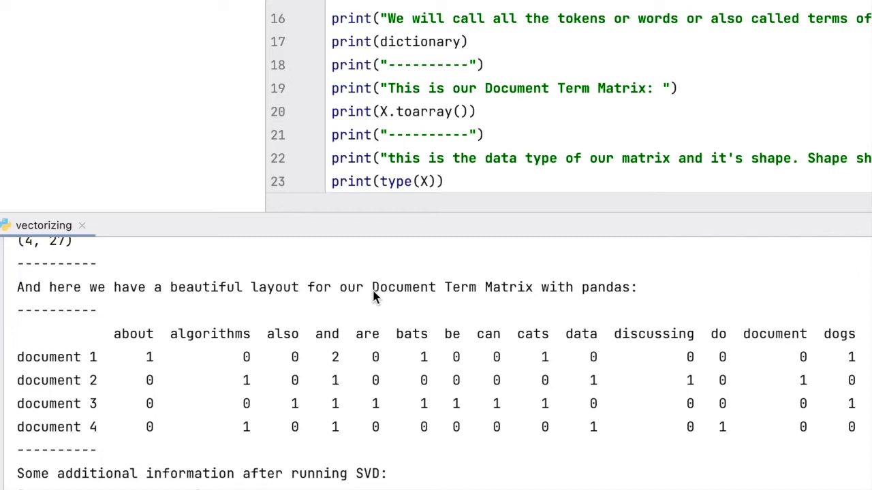
drag(373, 287, 533, 287)
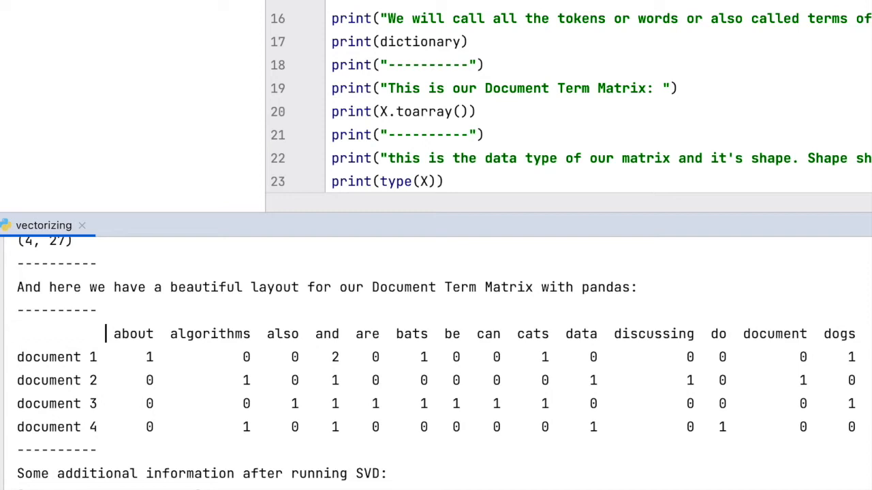
mouse_move(439, 347)
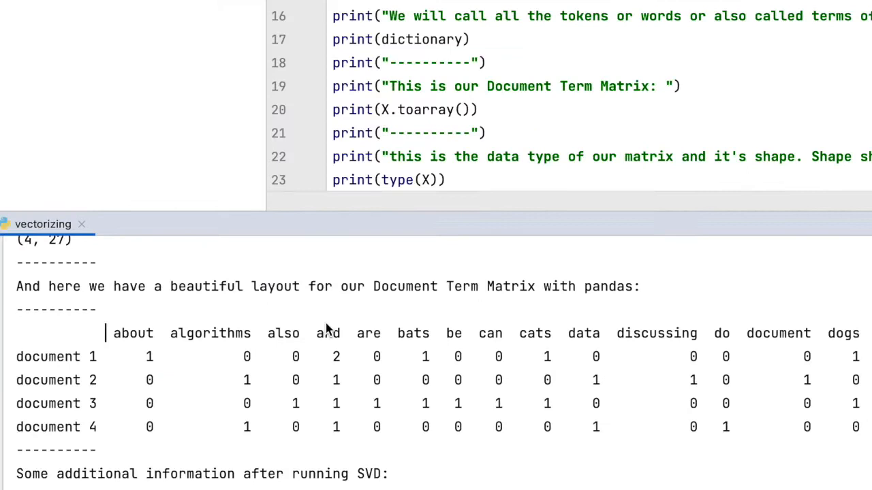
mouse_move(346, 417)
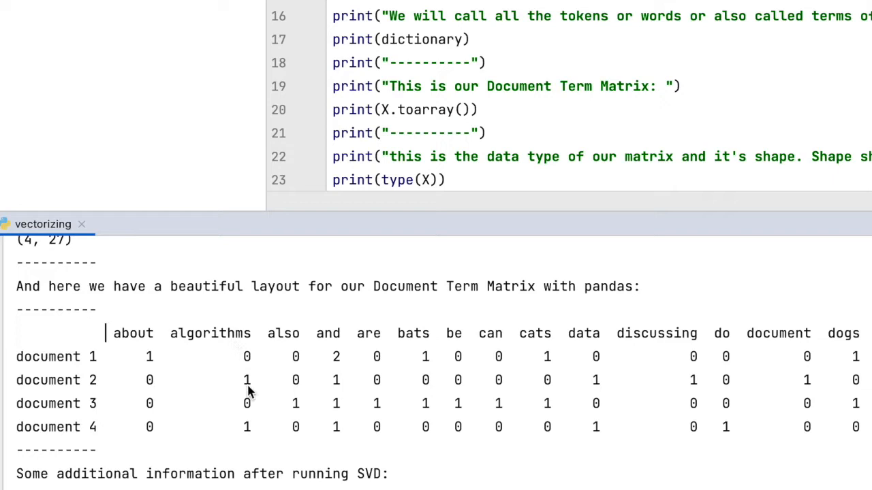
mouse_move(254, 436)
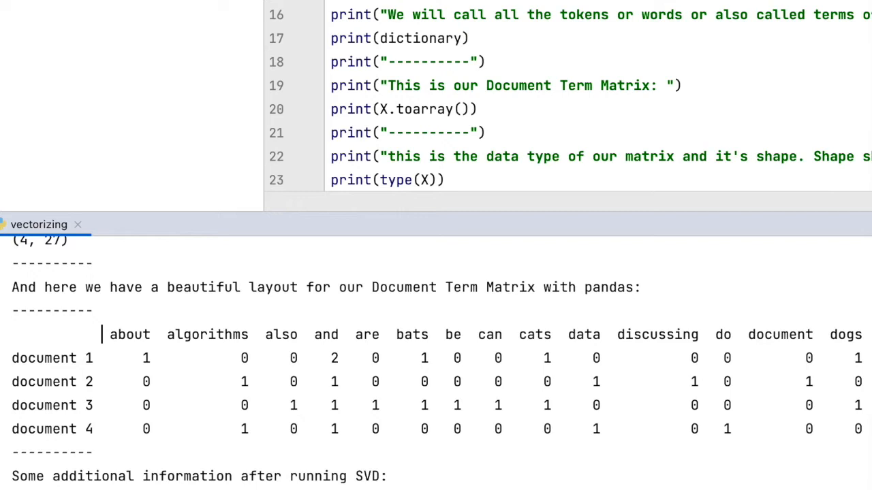
mouse_move(616, 409)
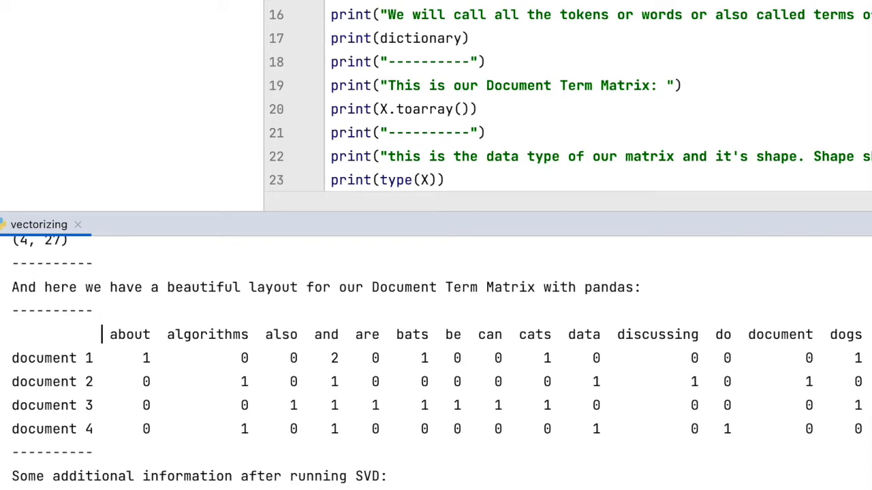
mouse_move(479, 353)
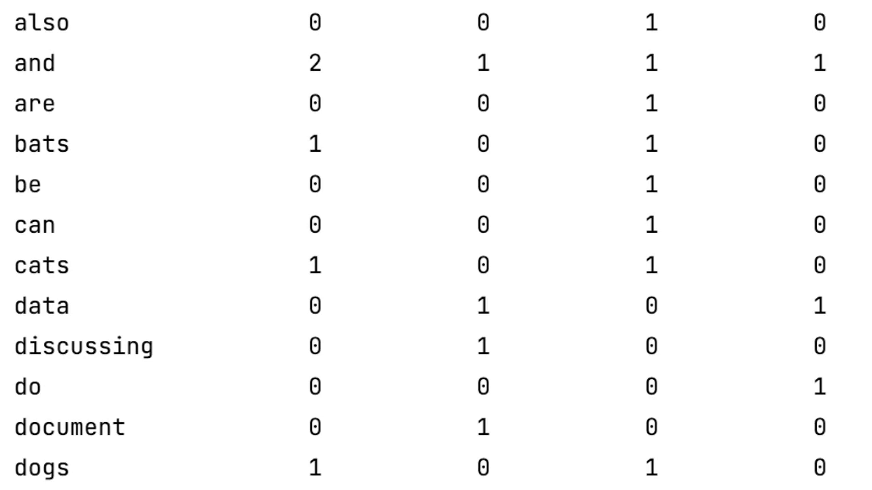
scroll(down, 3)
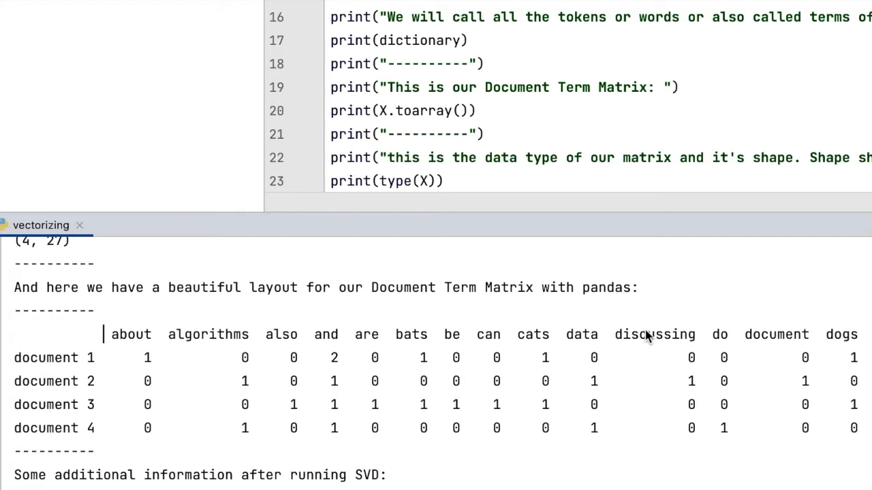
mouse_move(423, 423)
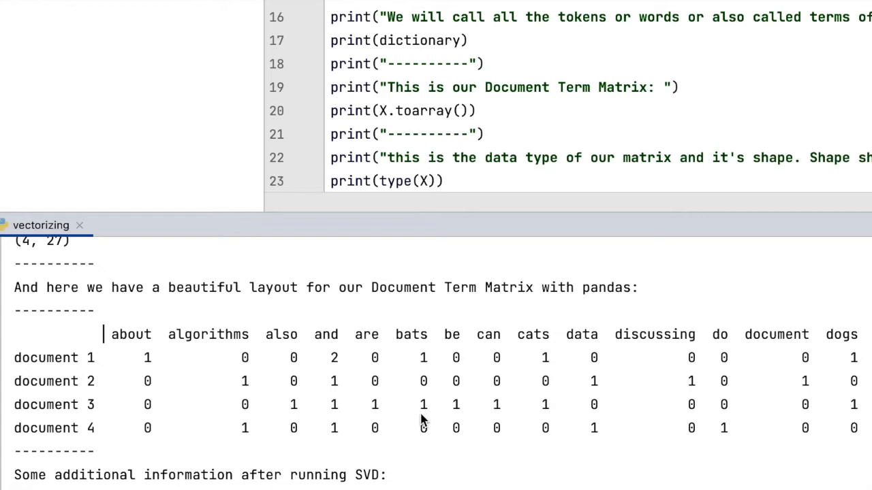
mouse_move(821, 353)
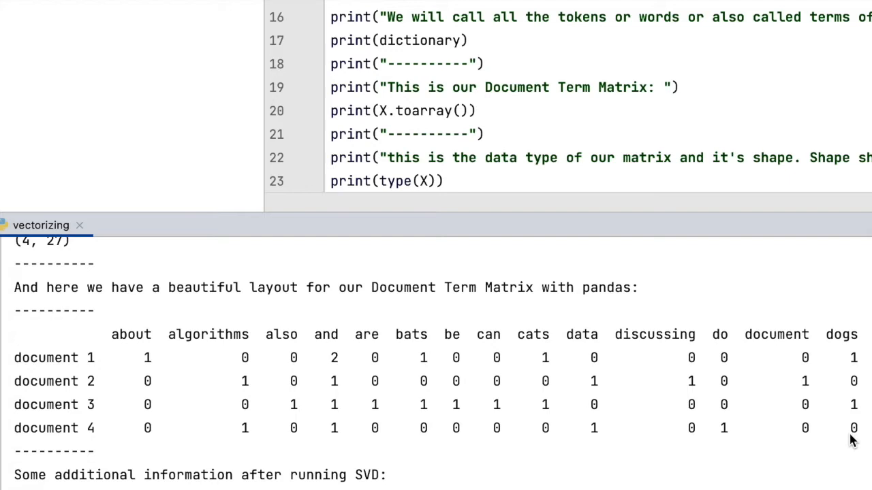
mouse_move(644, 368)
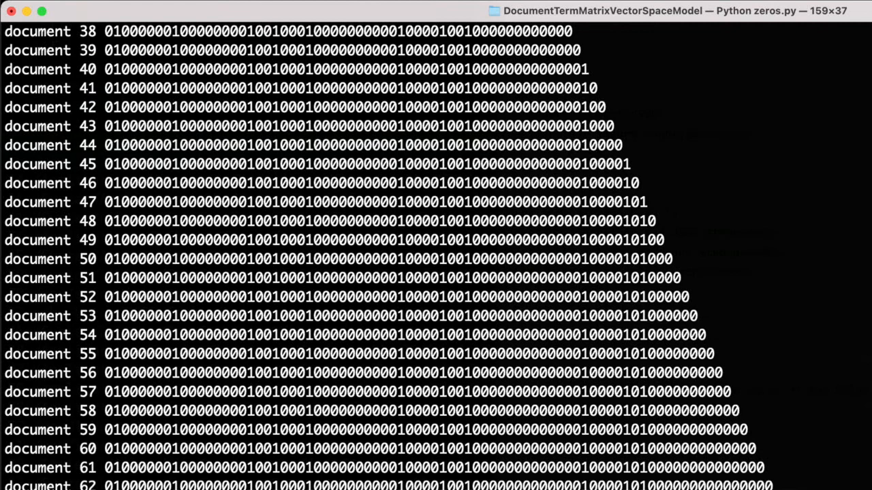
Scroll down through the numbered document rows of zeros and ones.
scroll(down, 3)
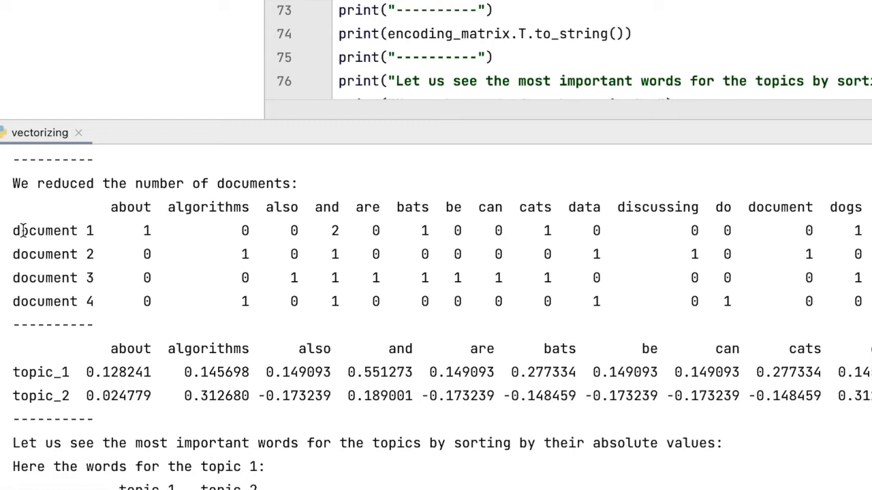
mouse_move(95, 396)
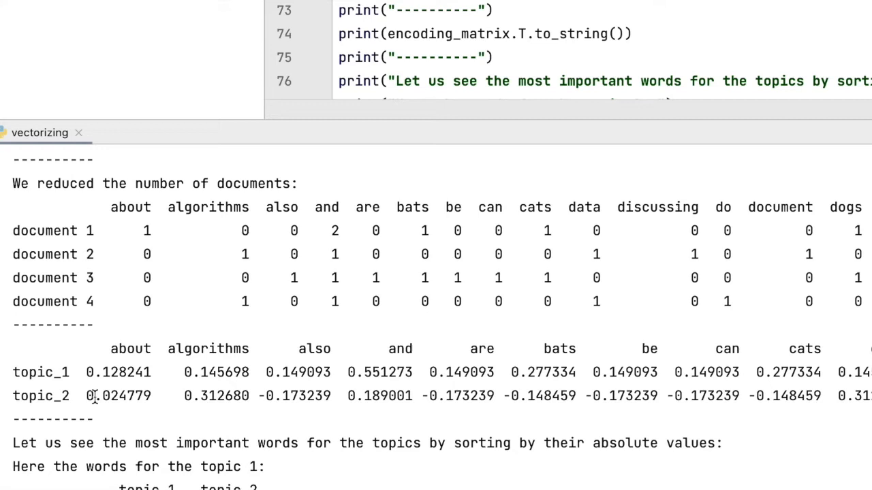
mouse_move(473, 212)
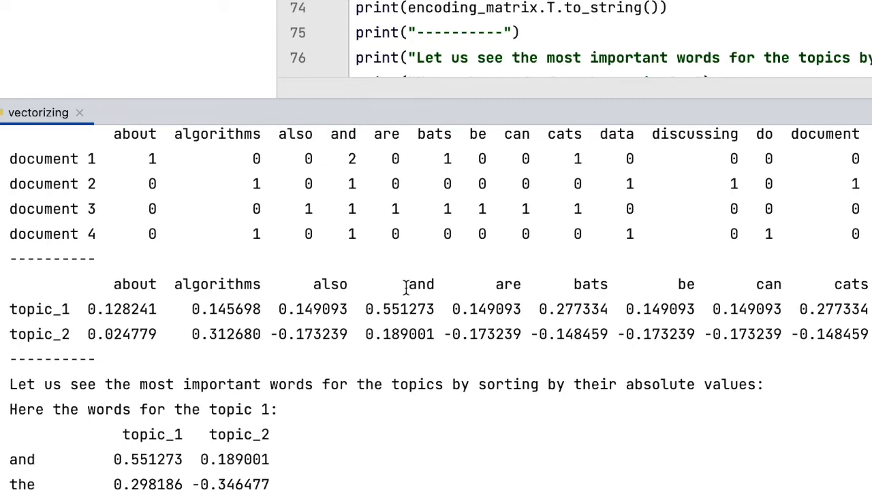
scroll(down, 3)
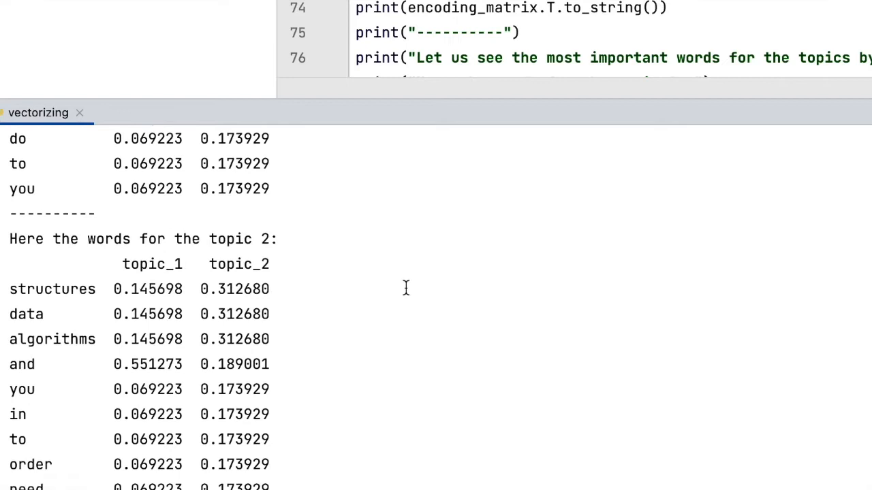
scroll(down, 3)
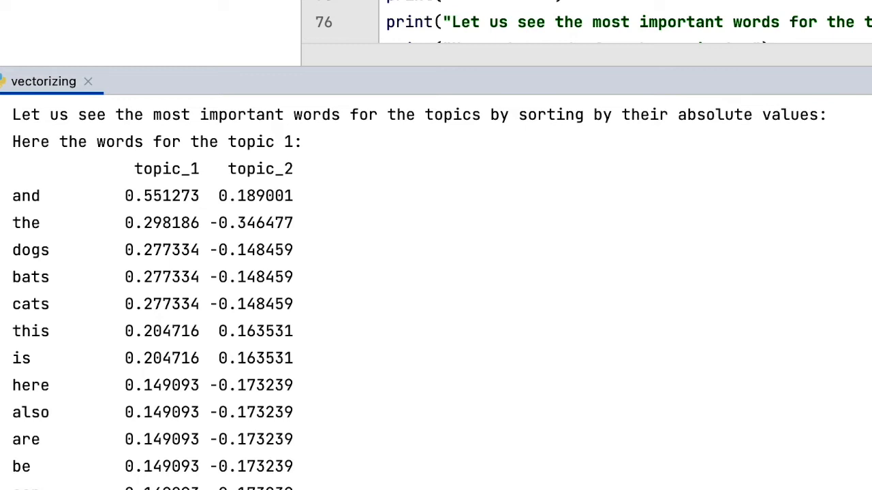
mouse_move(32, 208)
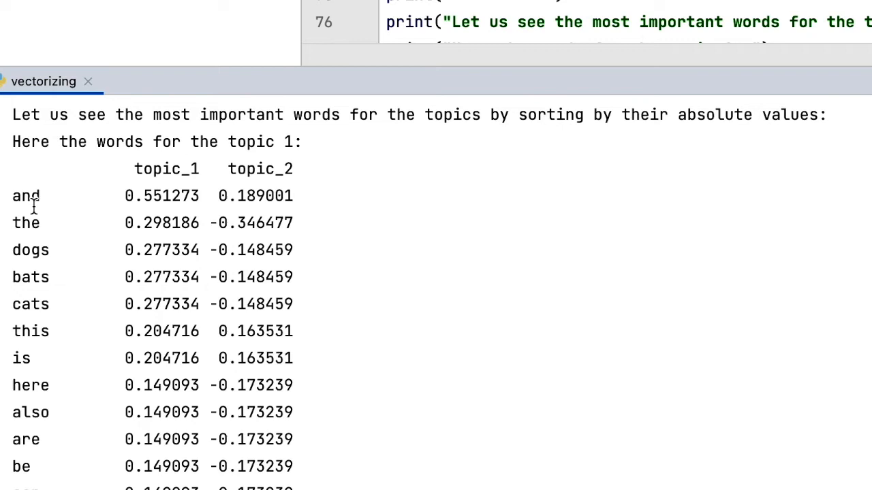
mouse_move(141, 305)
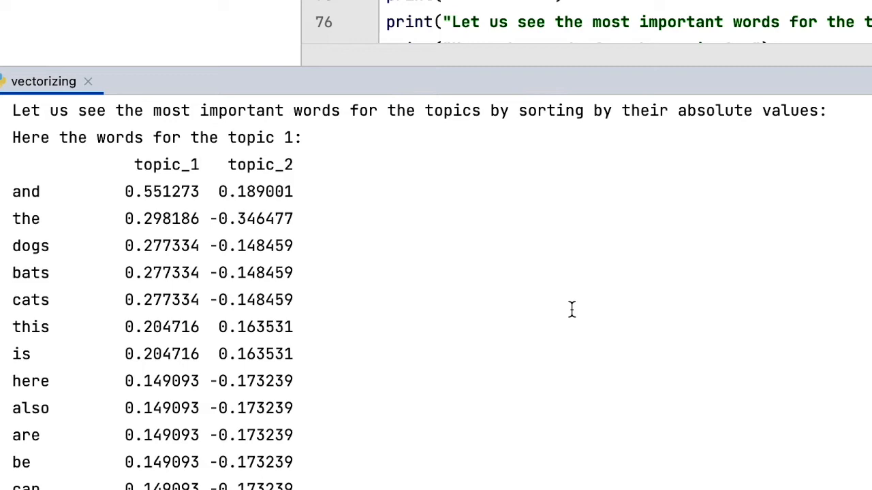
scroll(down, 3)
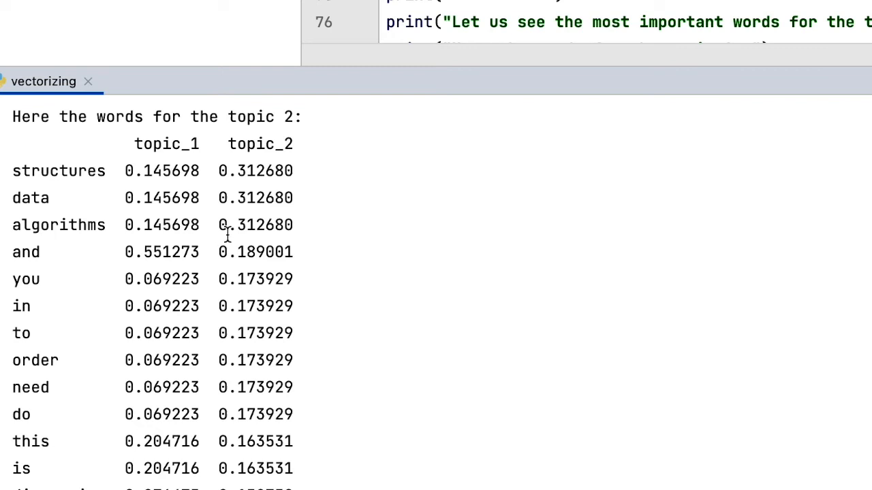
mouse_move(429, 272)
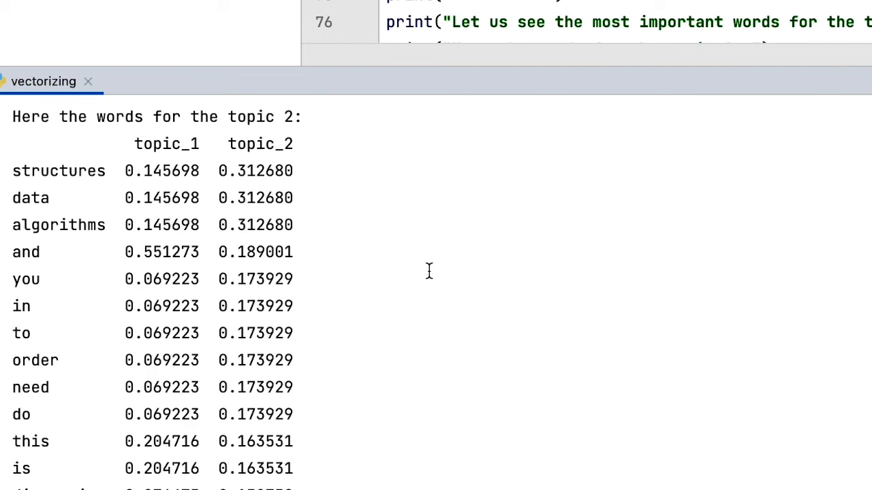
scroll(down, 3)
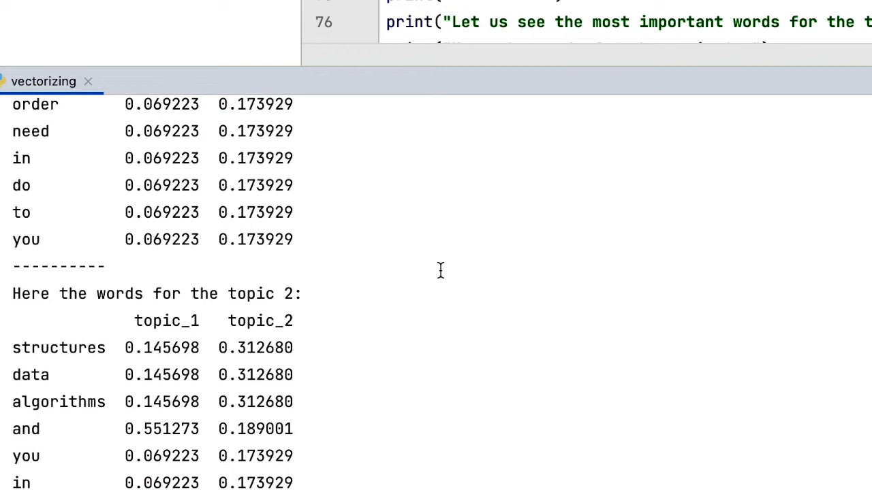